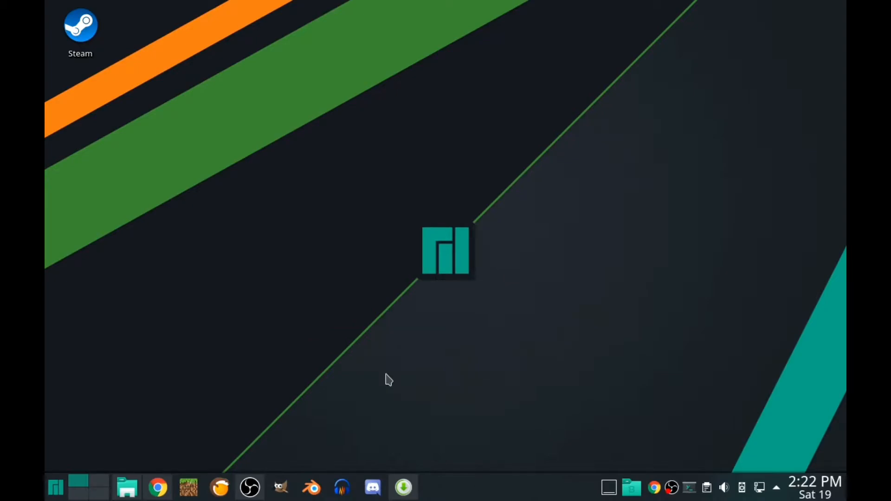
Launch the Add/Remove Software manager from the taskbar after toggling the application menu
click(55, 488)
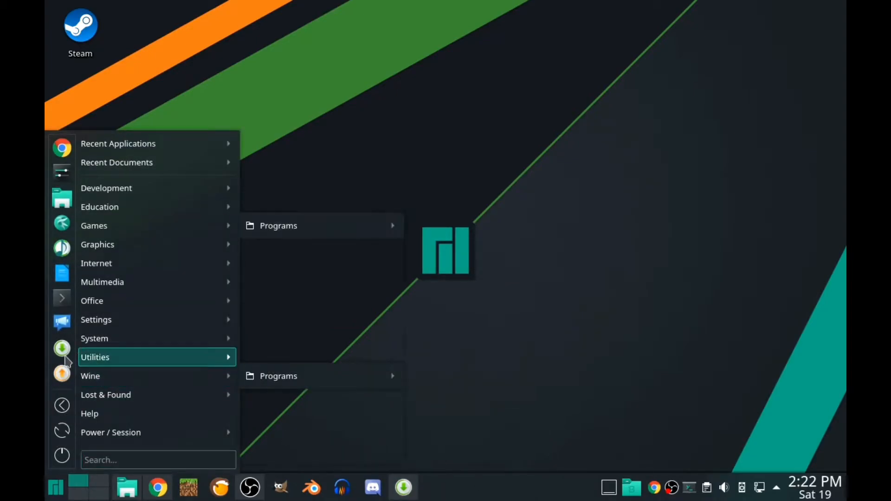
click(327, 262)
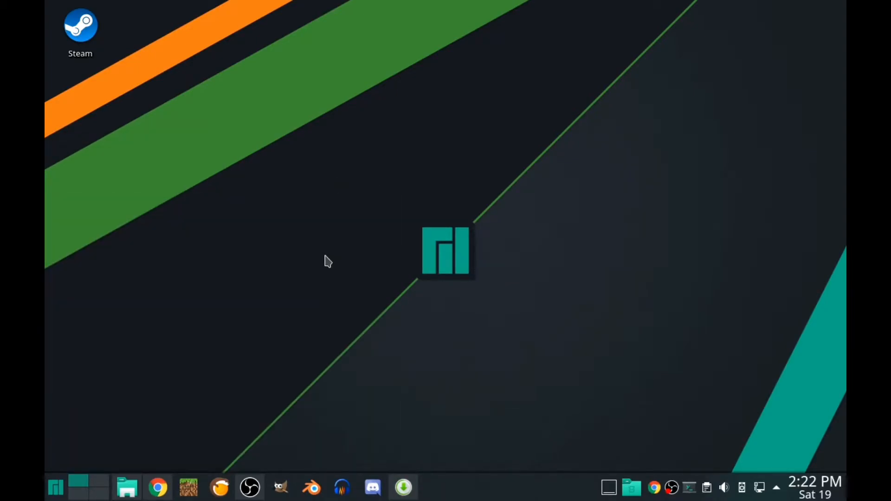
click(55, 488)
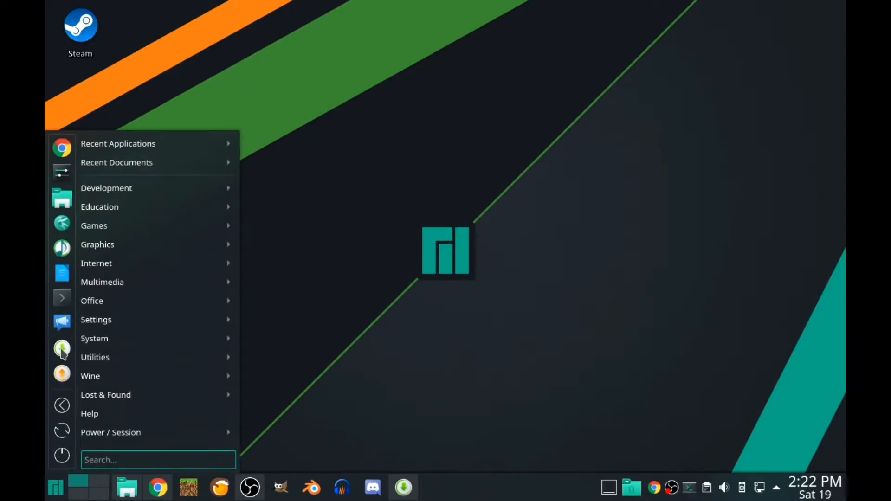
click(403, 488)
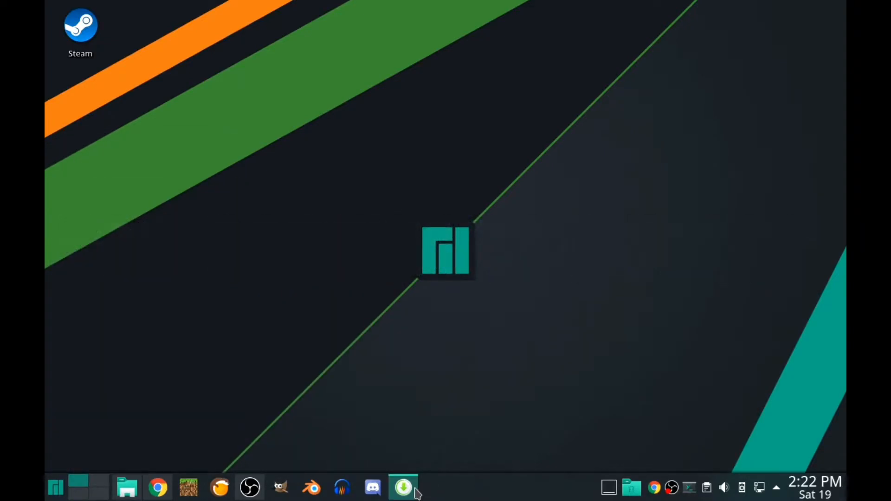
click(403, 487)
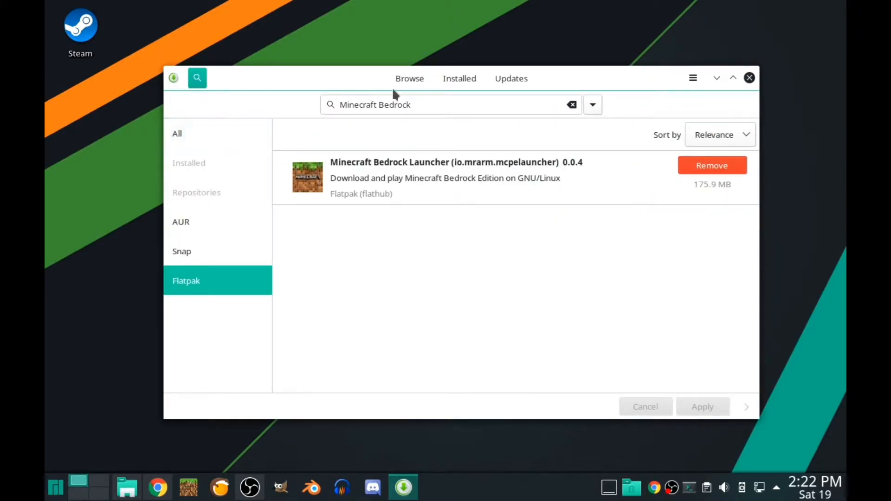
Enter Preferences from Pamac's main menu and authenticate with the password
click(410, 78)
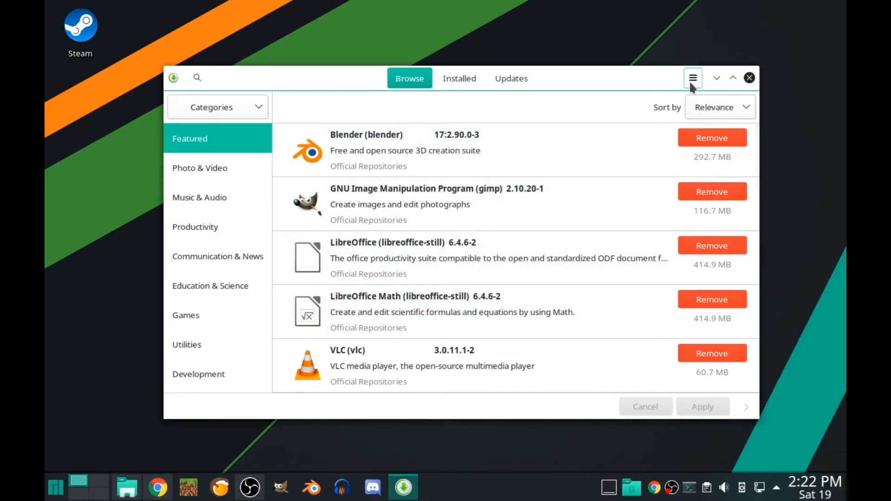
click(692, 78)
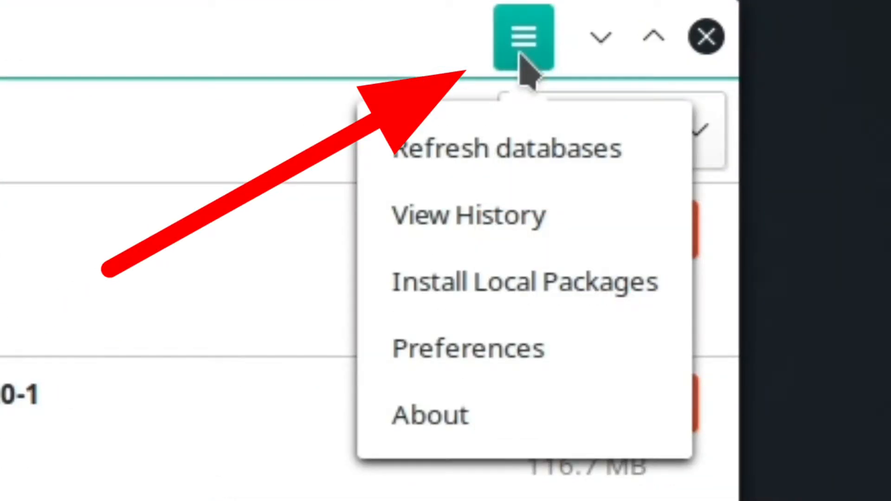
click(506, 147)
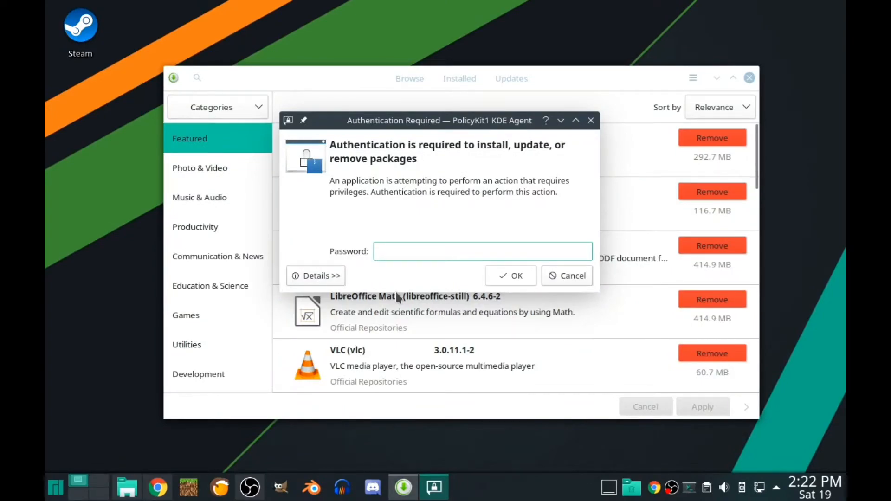
text(password)
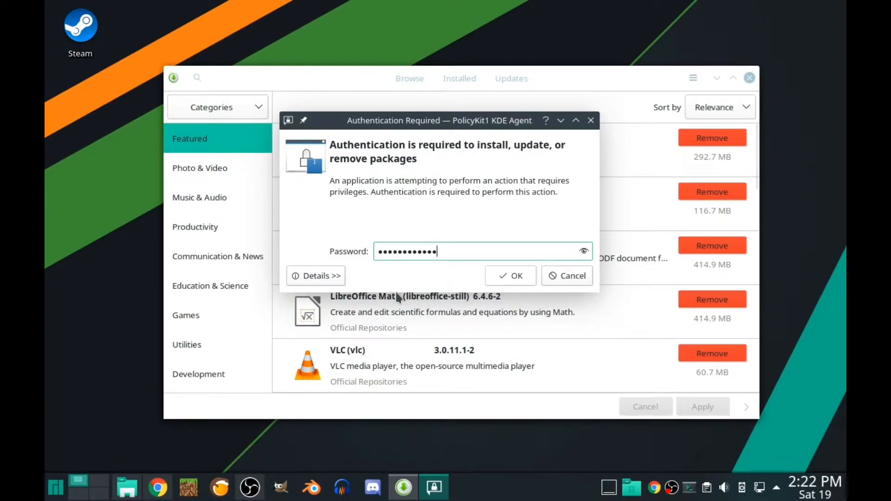
click(509, 276)
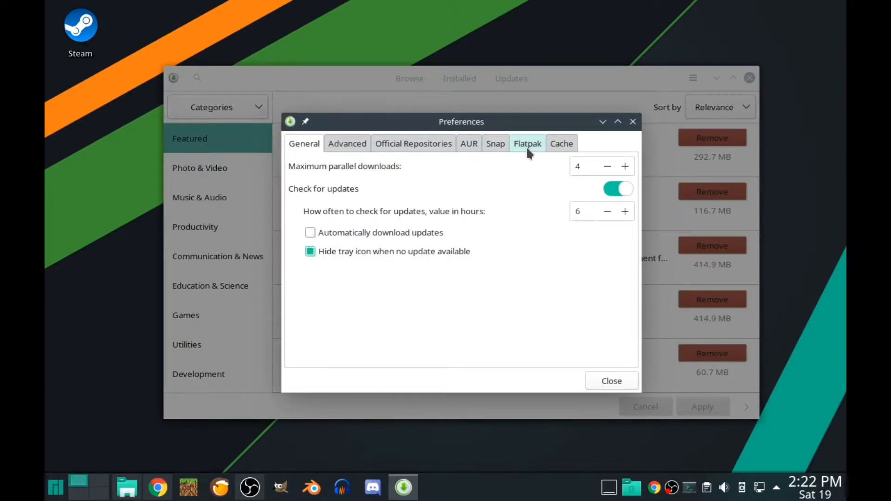
Enable Flatpak support with 'Check for updates' ticked and close the preferences
click(528, 143)
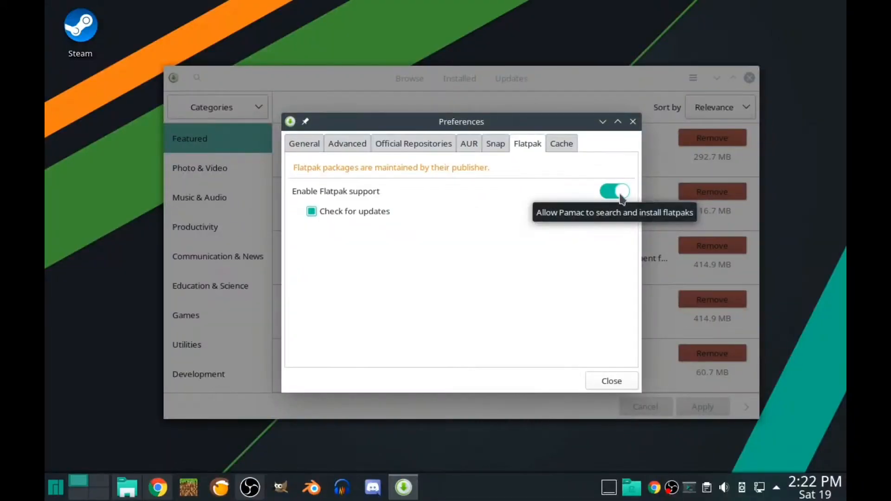
mouse_move(442, 211)
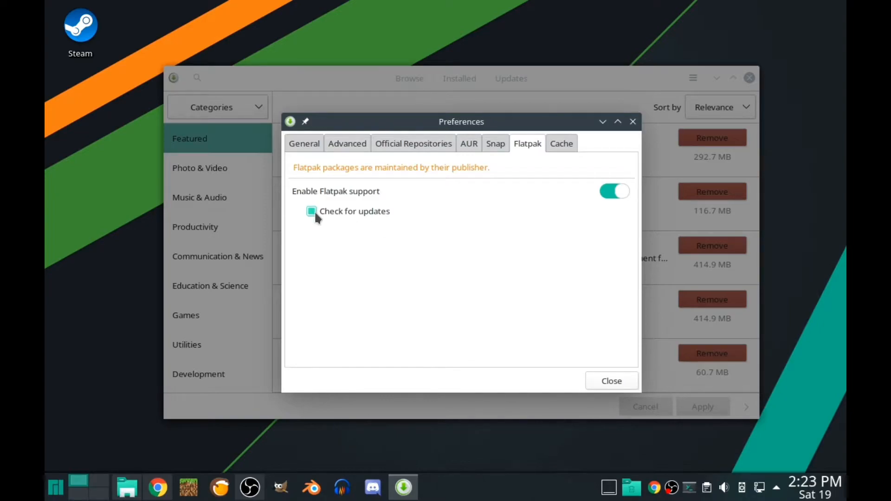
click(311, 211)
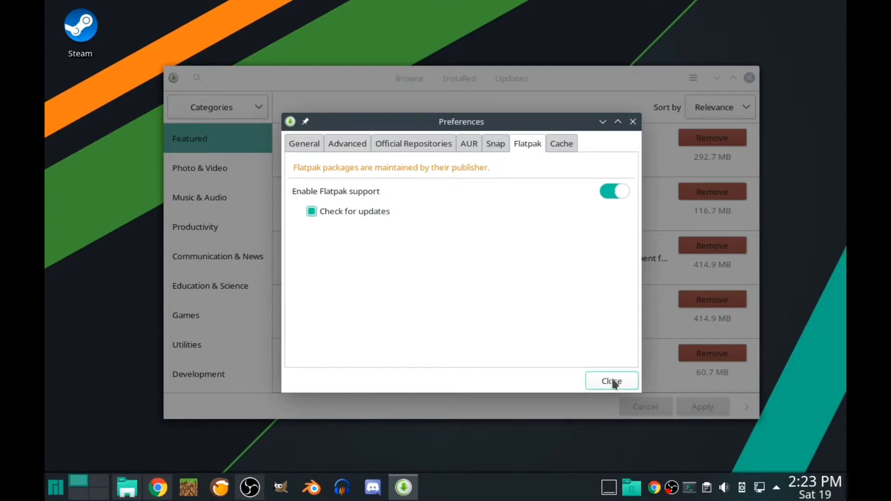
click(612, 381)
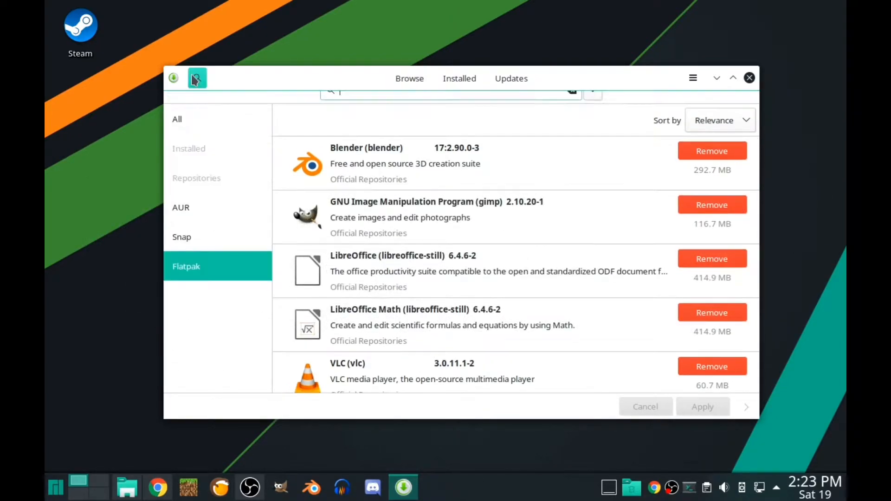
Search Flatpak packages for 'Minecraft Bedrock' and show the Minecraft Bedrock Launcher details
text(Mi)
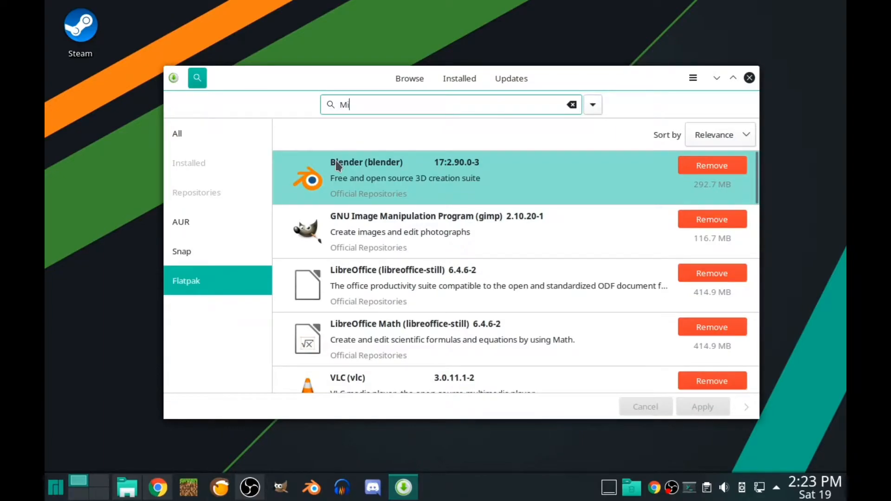
text(Minecraft Bedrock)
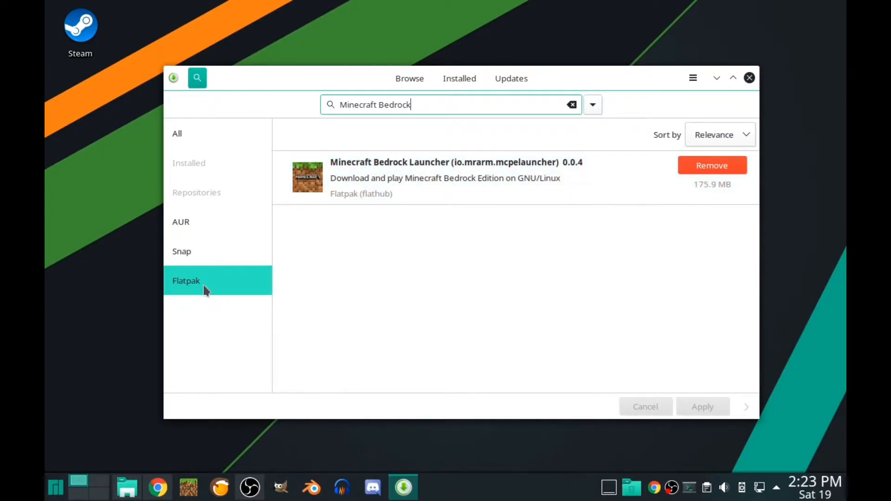
mouse_move(356, 209)
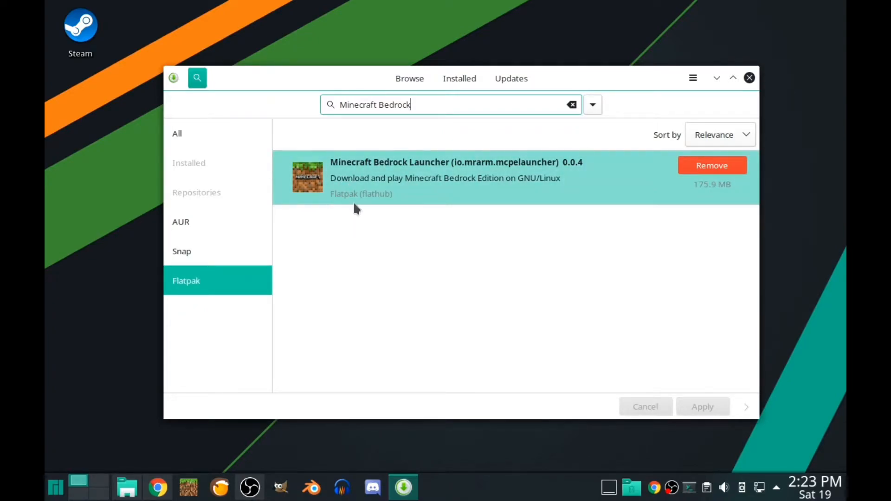
mouse_move(423, 188)
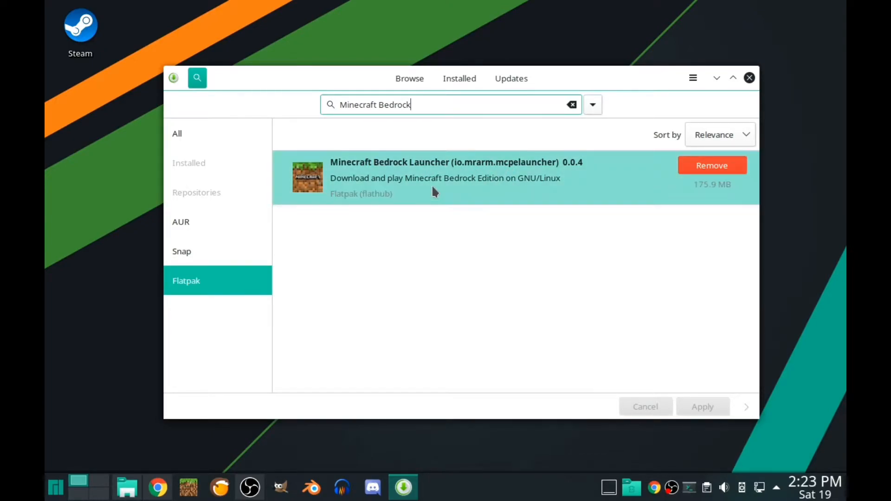
mouse_move(482, 184)
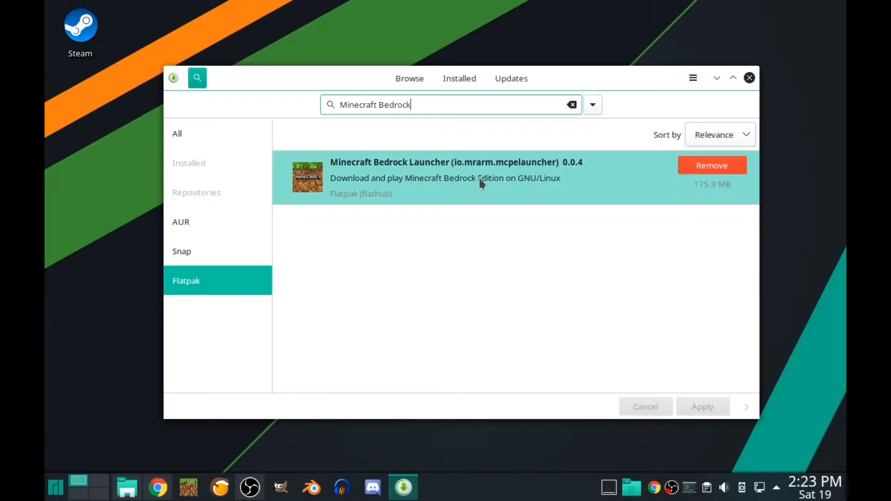
click(449, 178)
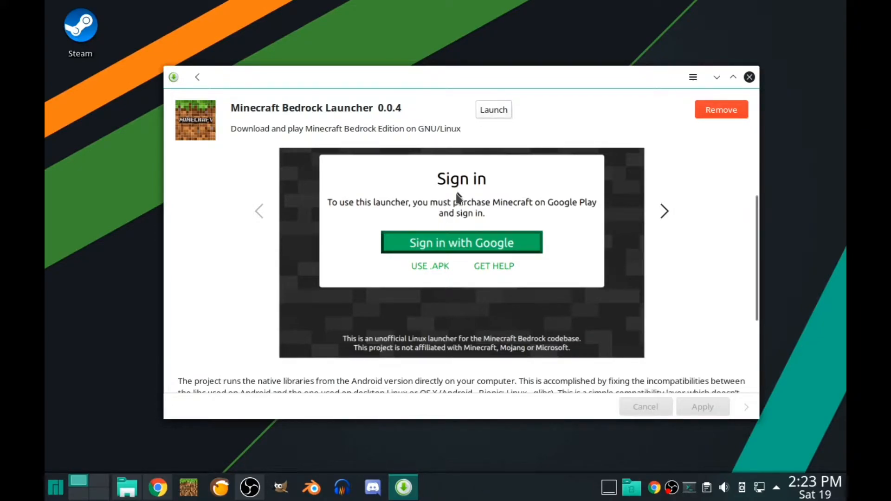
mouse_move(420, 207)
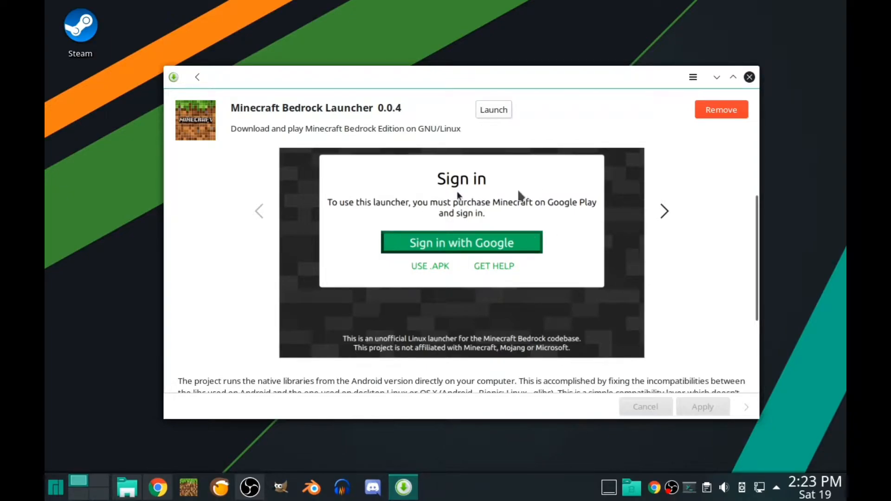
Scroll the launcher's details to see its description, link and GPL-3.0 license
scroll(down, 3)
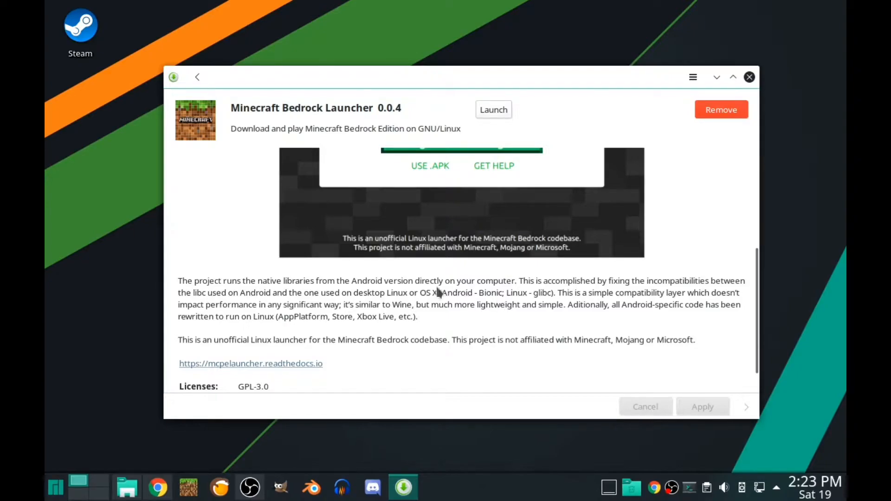
mouse_move(346, 305)
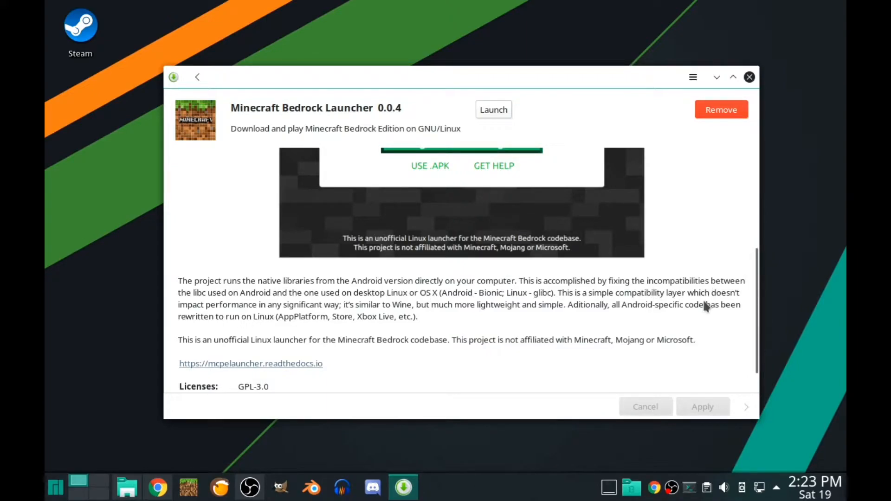
mouse_move(480, 320)
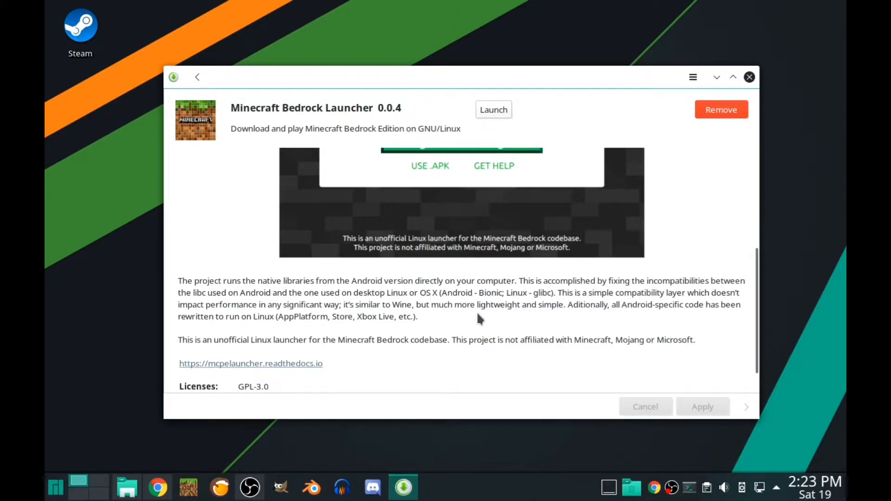
mouse_move(182, 319)
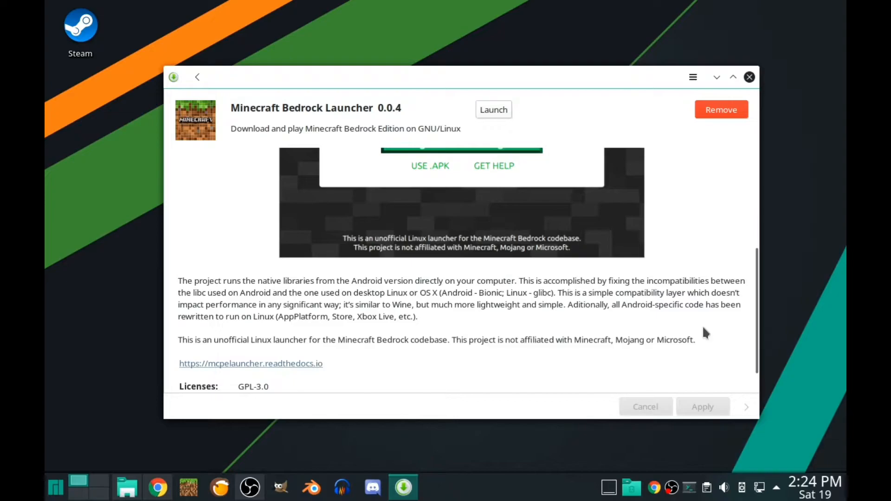
mouse_move(688, 316)
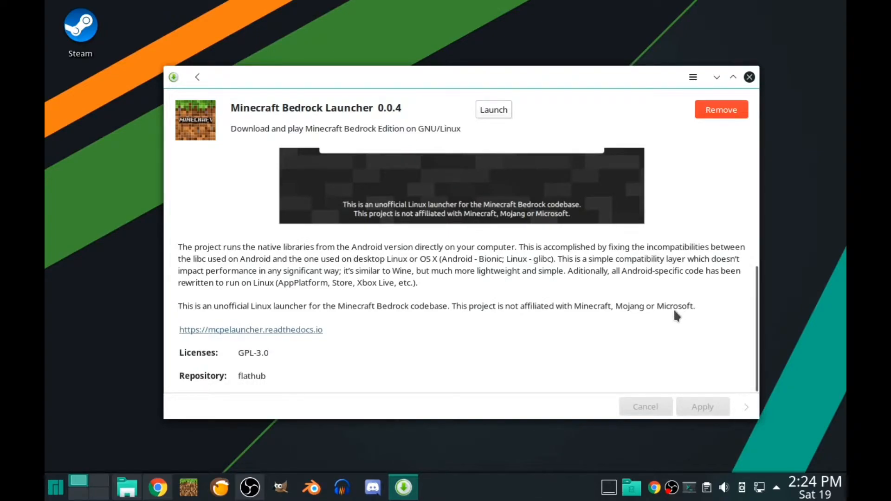
mouse_move(375, 289)
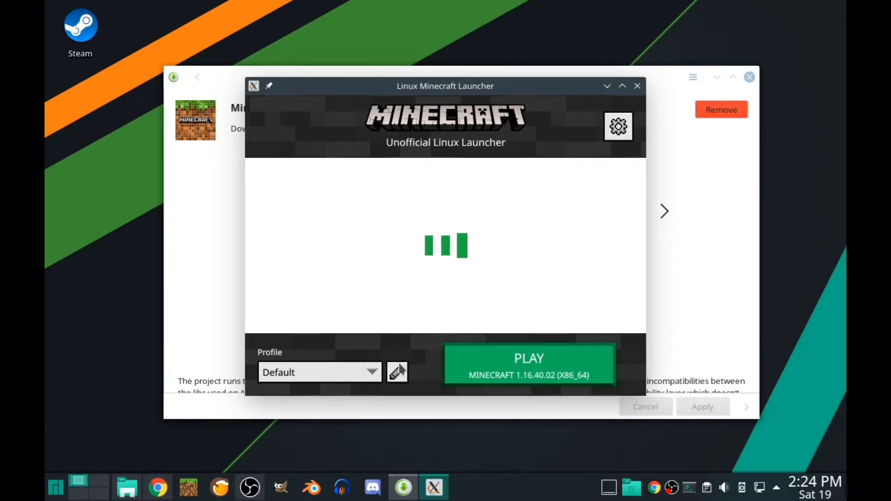
Review the Default profile's version list, cancel without changes and leave the launcher
click(397, 373)
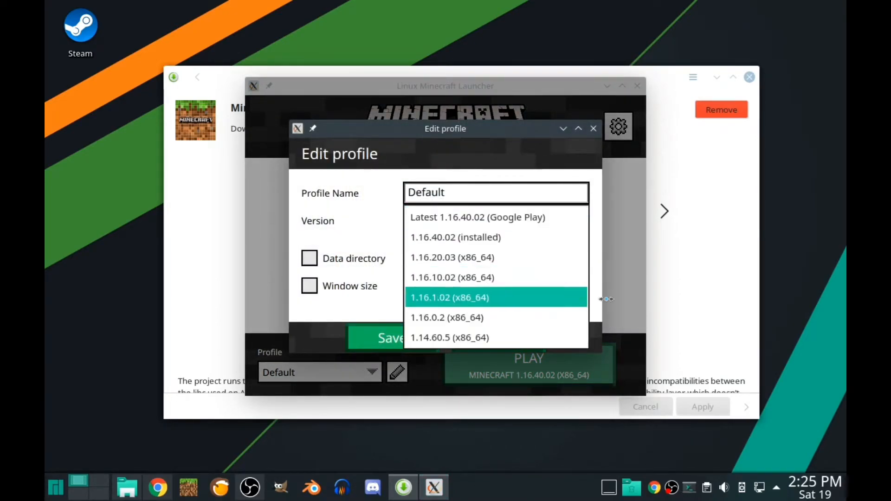
click(477, 217)
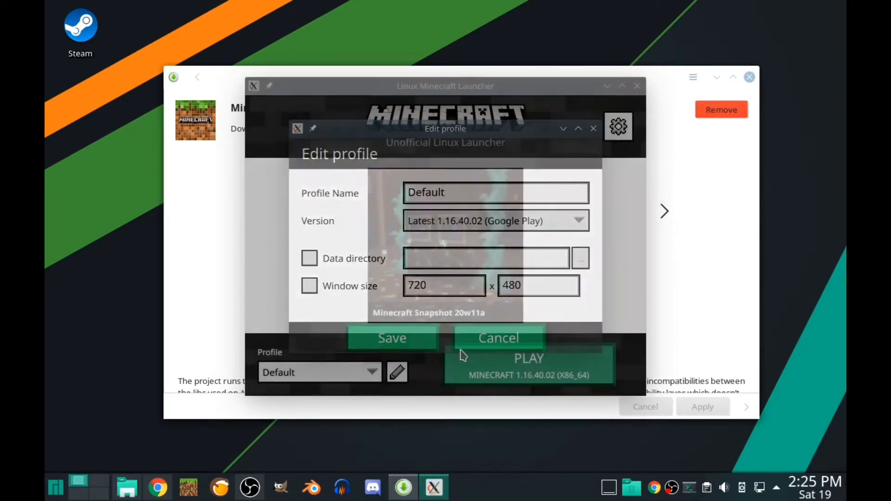
click(498, 338)
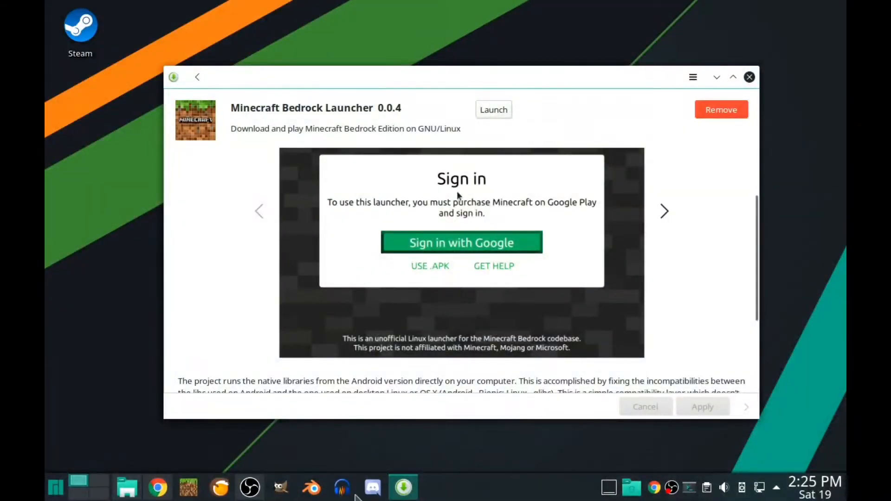
scroll(down, 3)
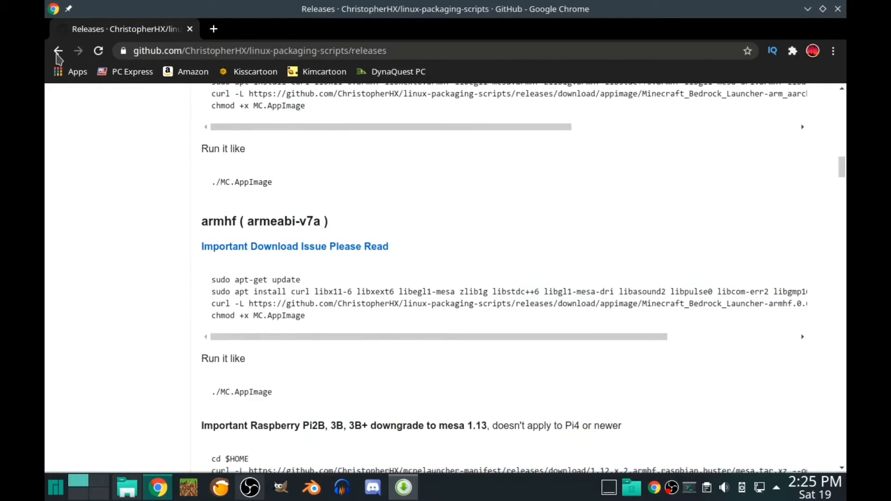
Return to the Getting started docs and follow the Linux github.com releases link
click(57, 50)
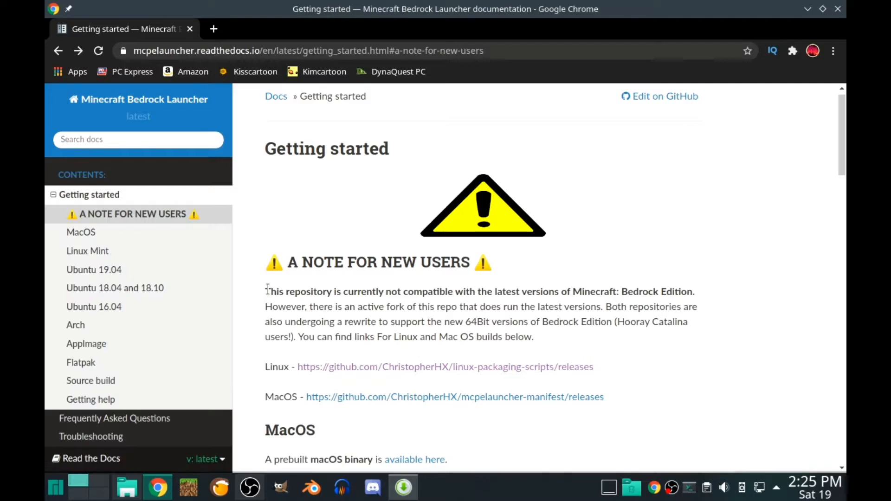
drag(266, 292, 692, 292)
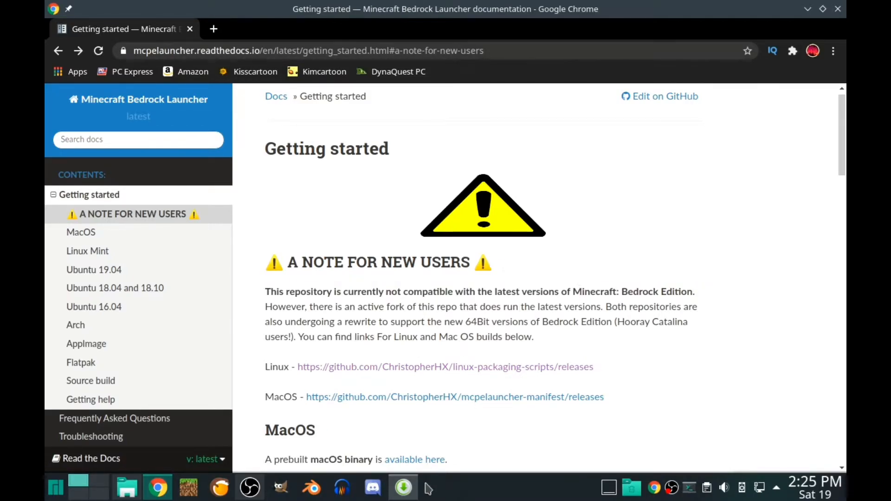
click(403, 487)
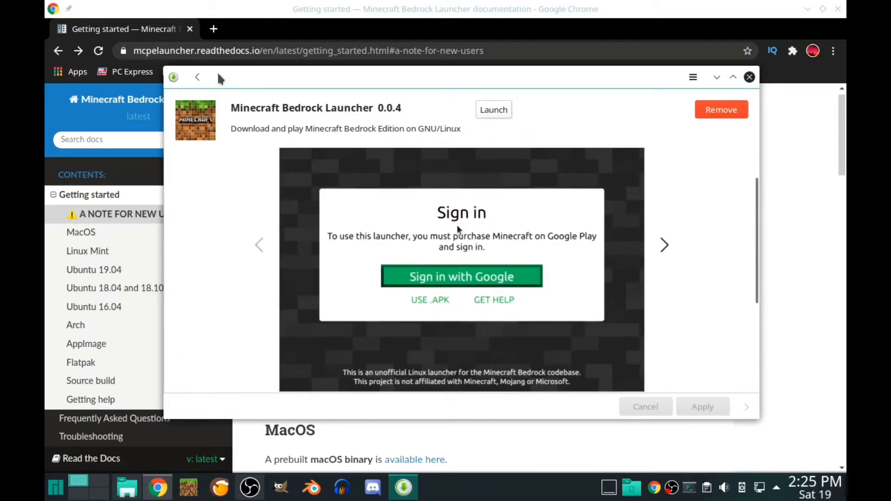
click(749, 77)
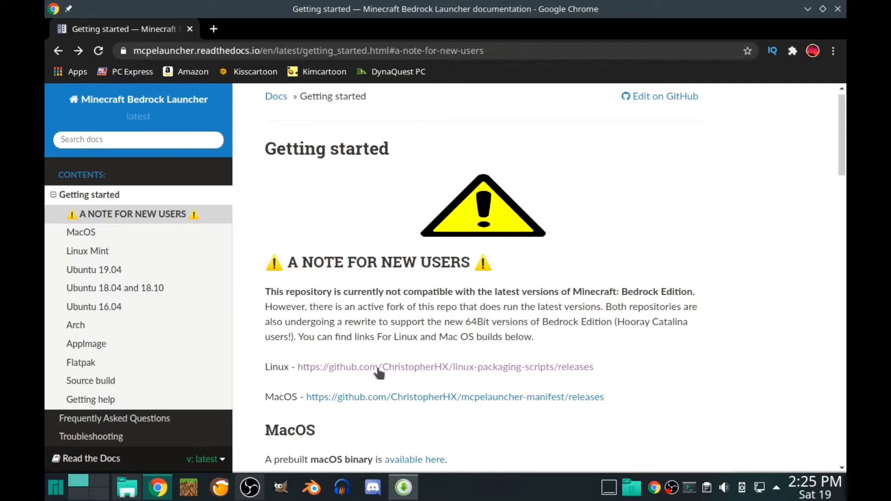
mouse_move(395, 406)
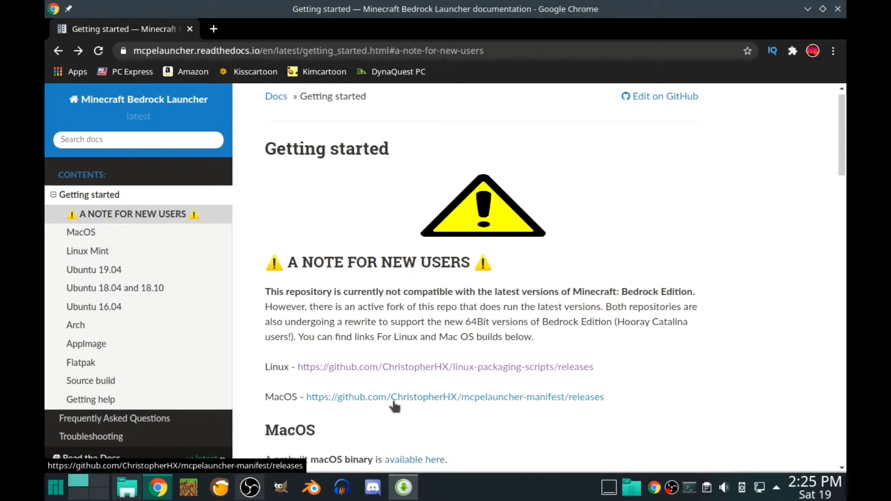
mouse_move(338, 369)
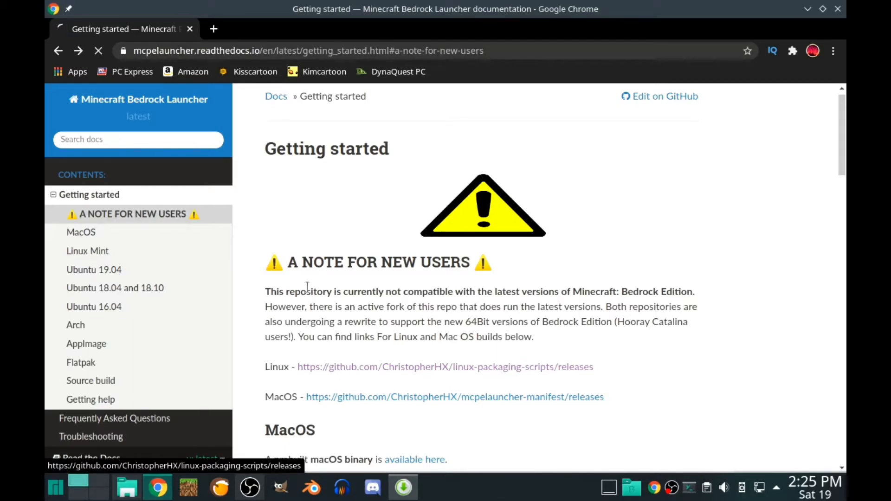
click(445, 366)
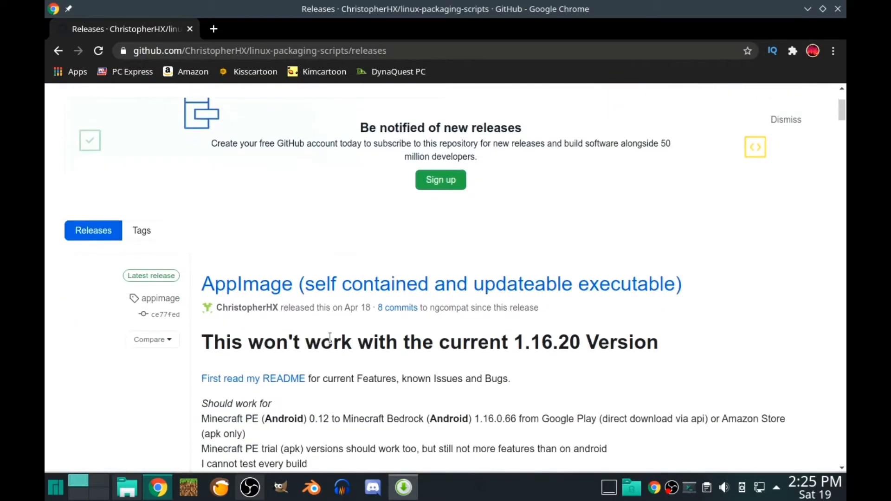
Scroll through the AppImage install commands to the Arch Linux section, selecting command text to copy
scroll(down, 3)
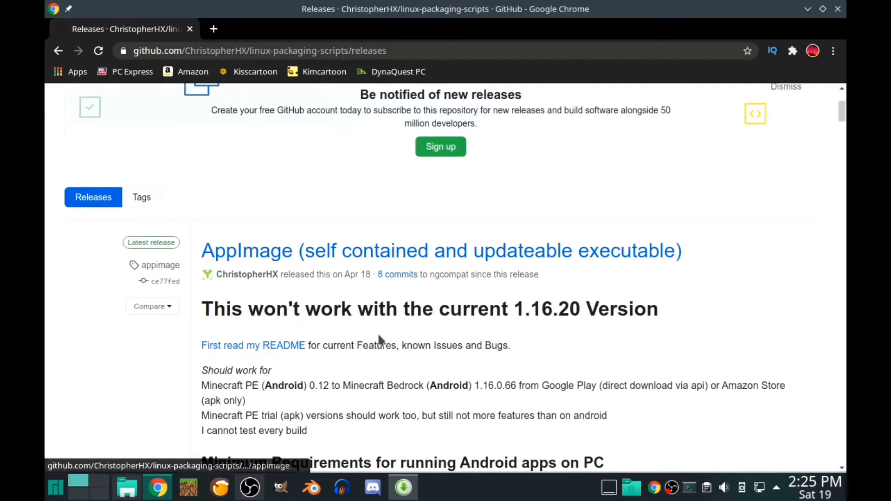
scroll(down, 3)
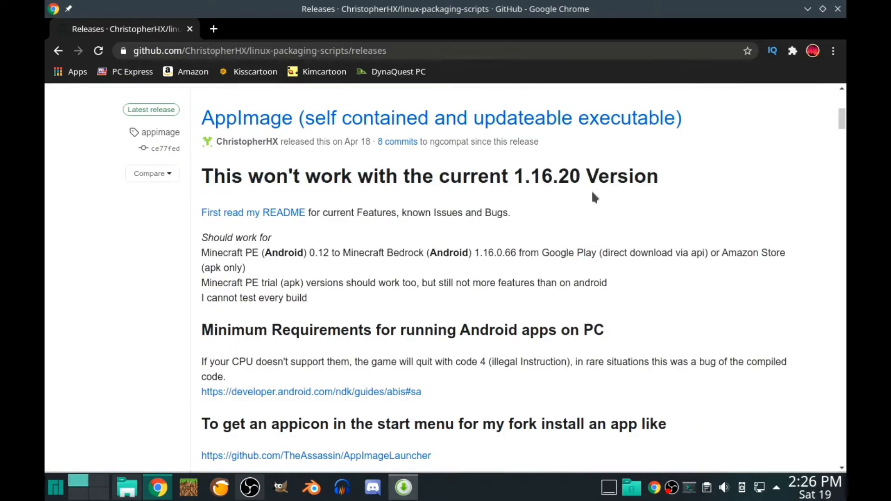
scroll(down, 3)
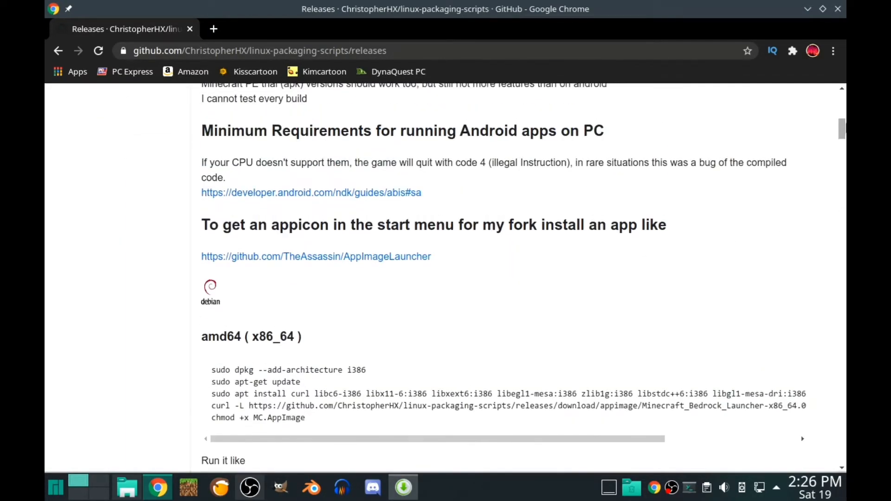
scroll(down, 3)
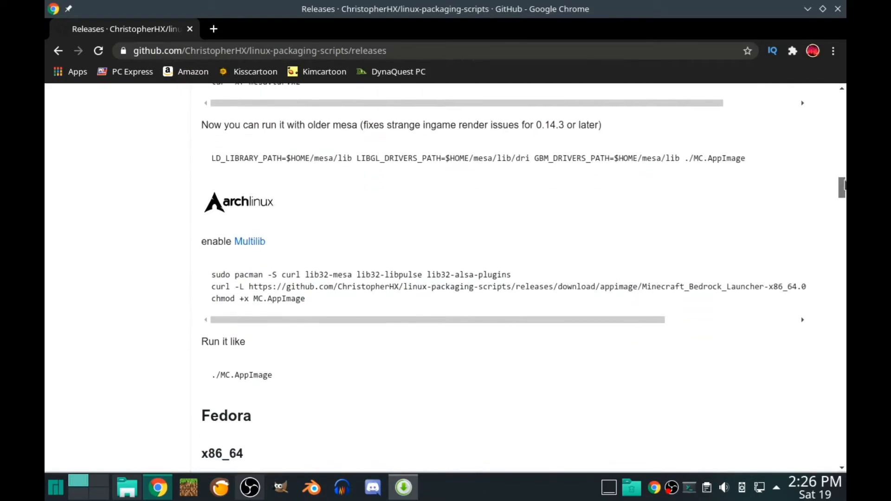
mouse_move(233, 205)
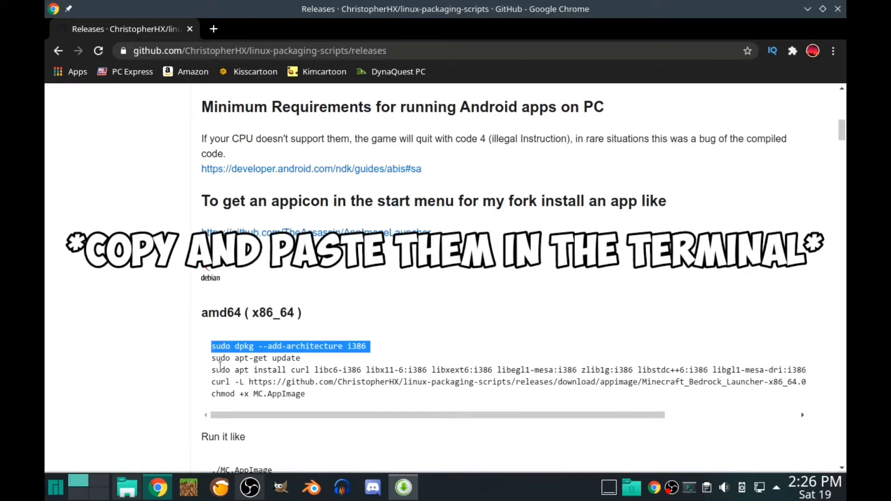
double_click(220, 371)
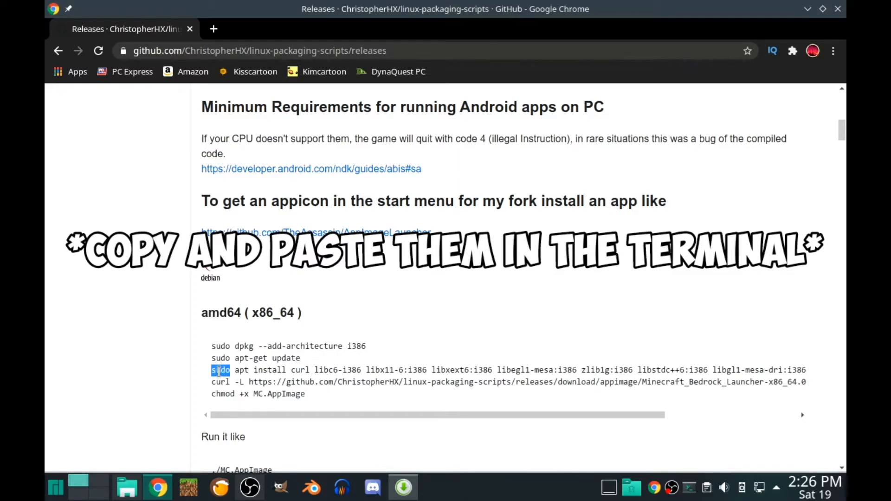
scroll(down, 3)
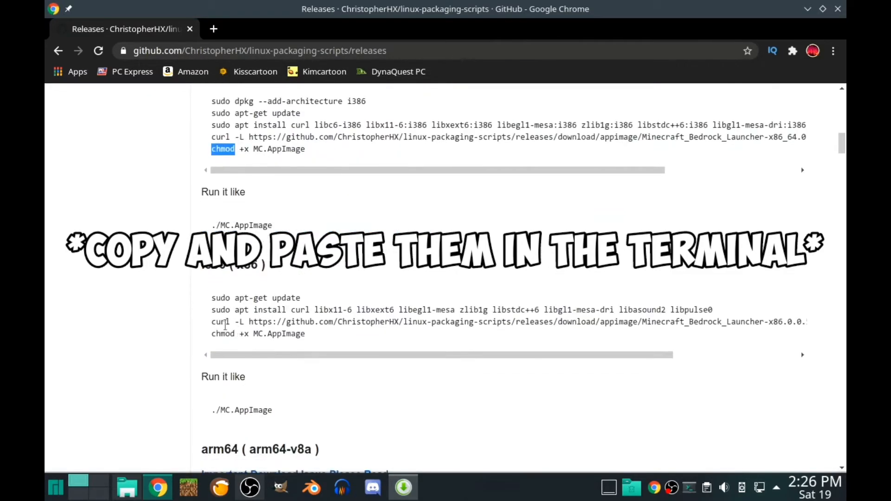
scroll(down, 3)
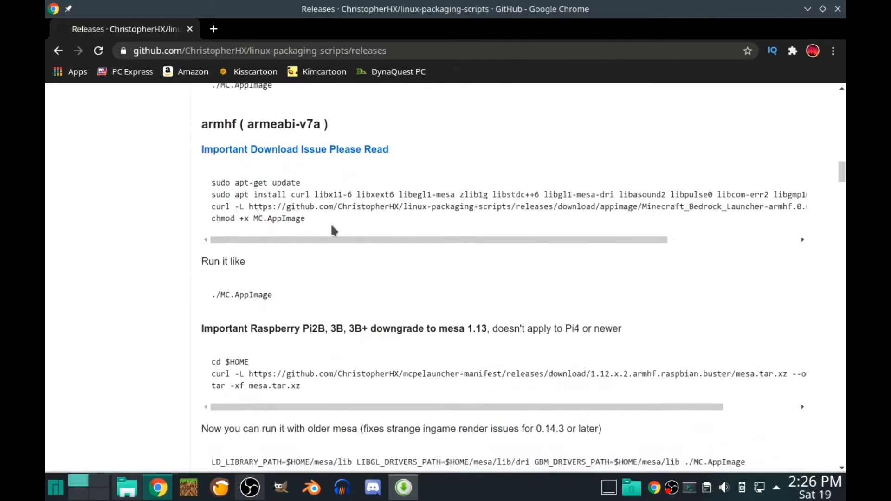
scroll(down, 3)
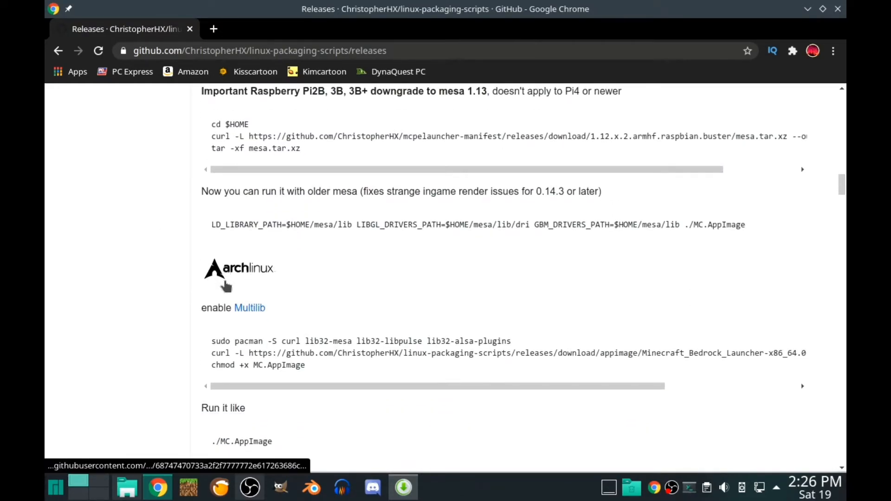
mouse_move(245, 304)
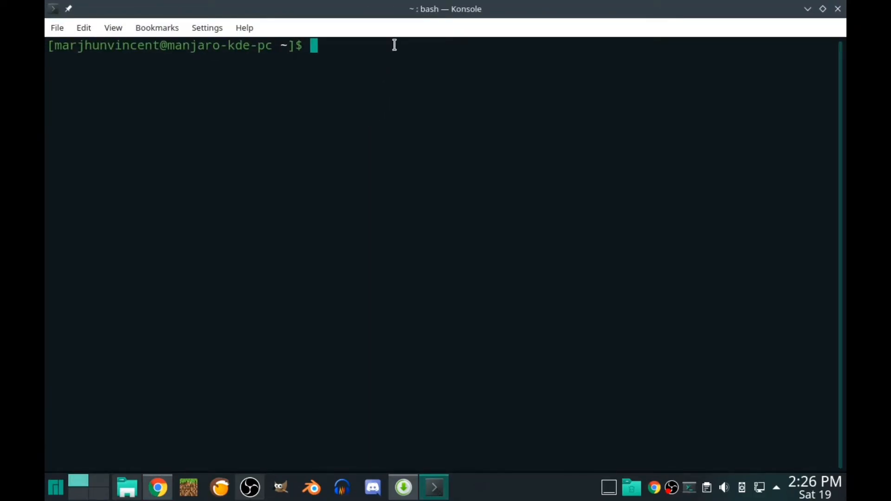
Run sudo nano /etc/pacman.conf to edit pacman's configuration as root
text(sudo na)
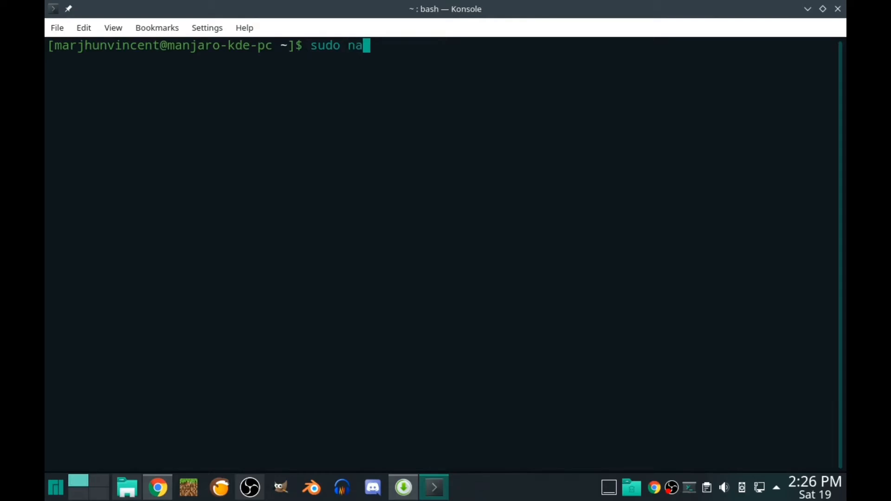
text(no /etc/pa)
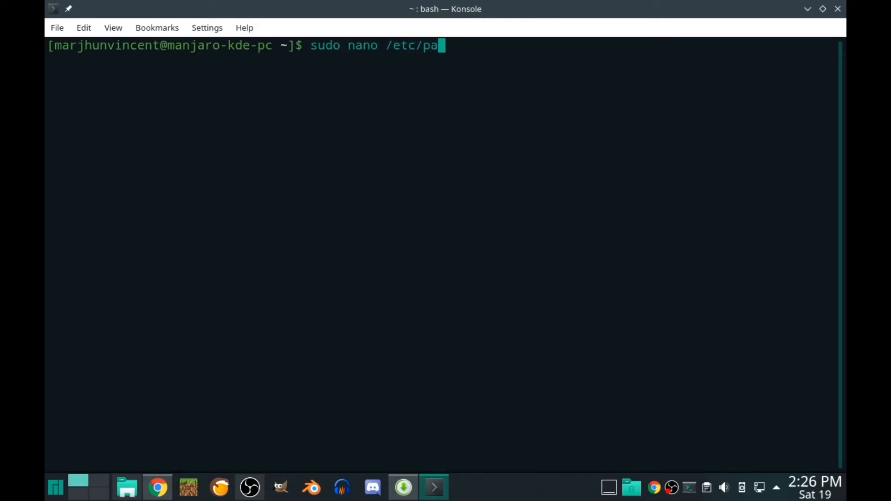
text(cman.conf)
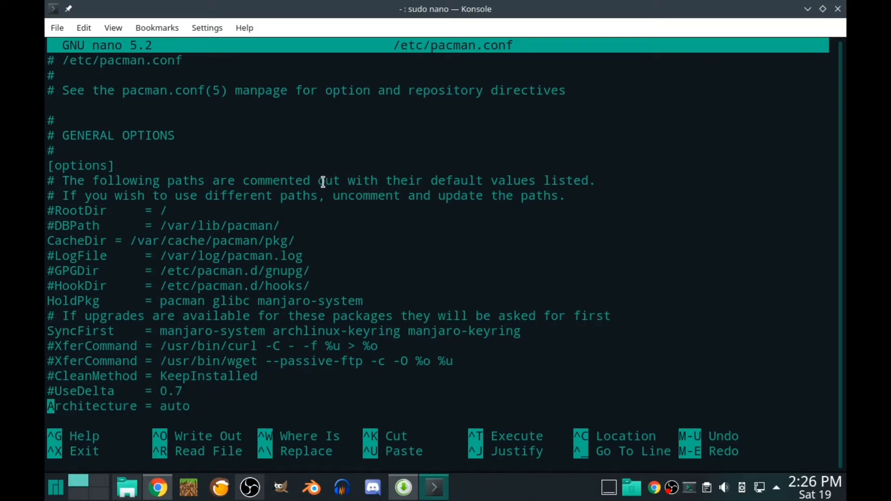
Uncomment [multilib] and its Include line, save pacman.conf and exit nano
scroll(down, 3)
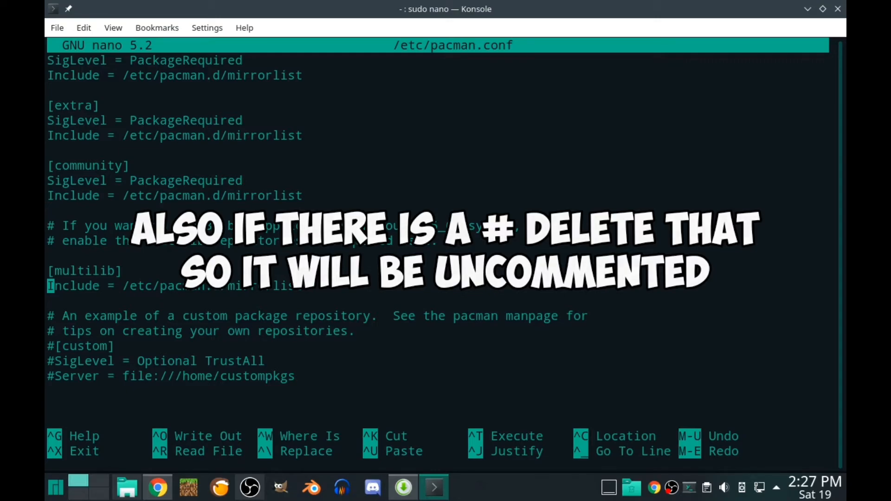
key(ctrl+o)
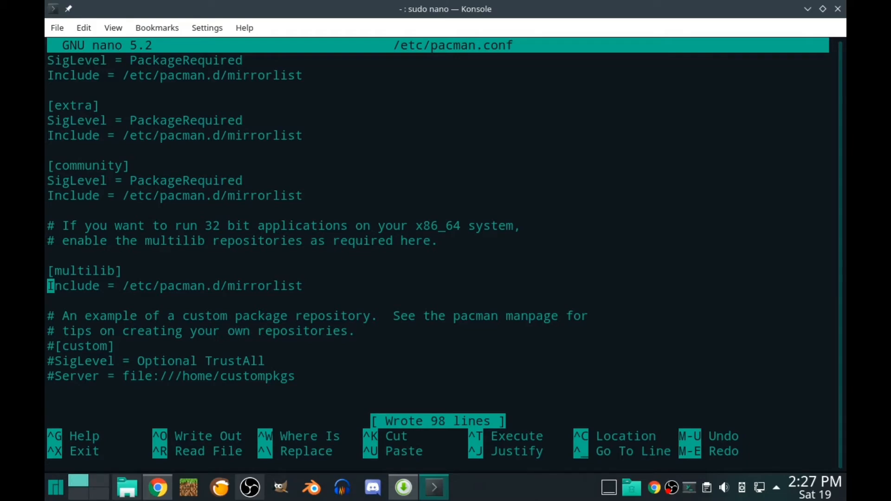
key(ctrl+x)
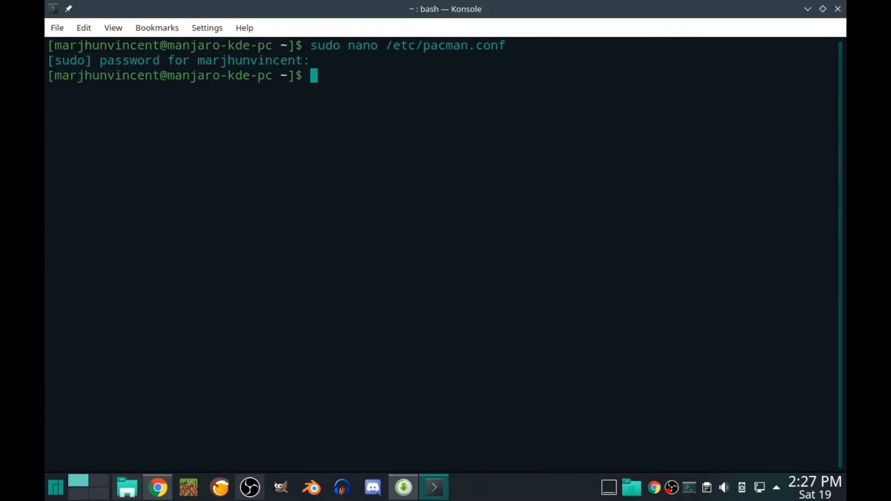
Become root with sudo su, run sudo pacman -Sy;pacman -Syy to sync all databases, then exit
text(sudo)
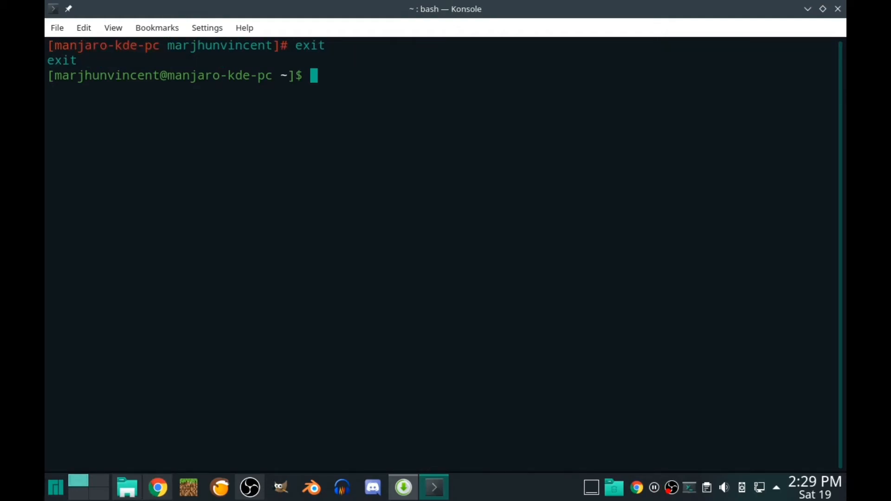
text(sudo)
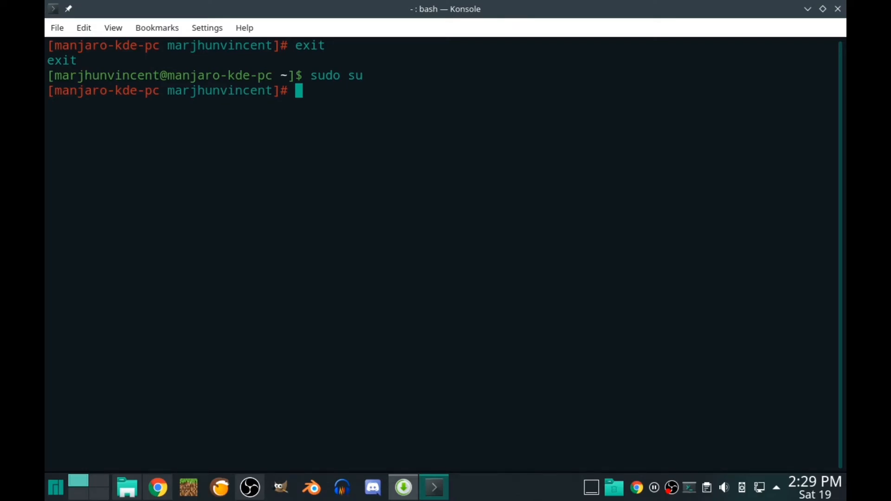
text(sudo pacman)
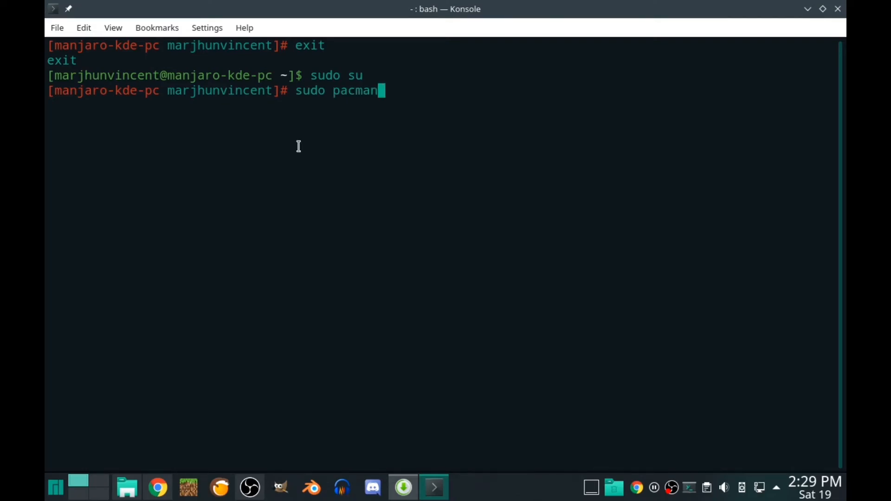
text(-Sy)
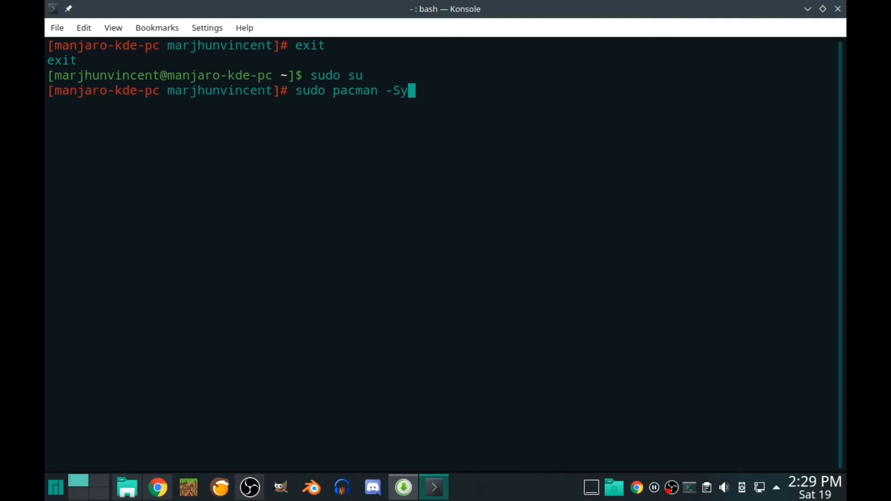
text(;pacman -Syy)
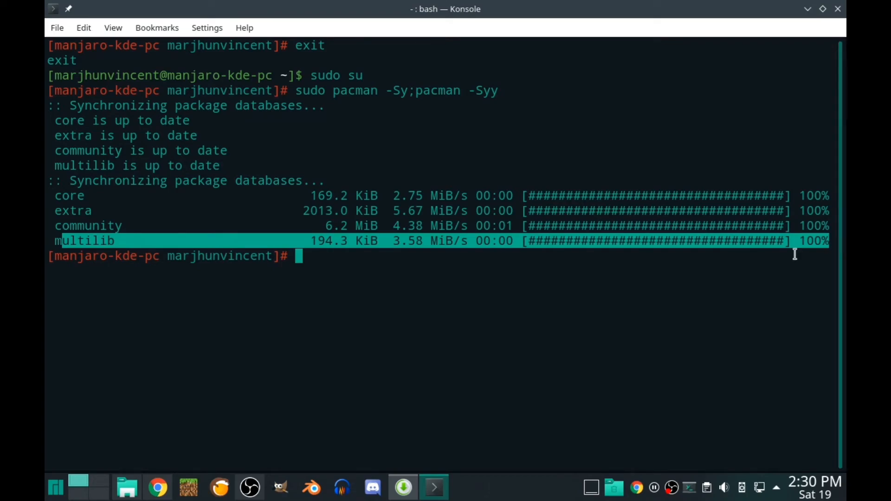
mouse_move(754, 233)
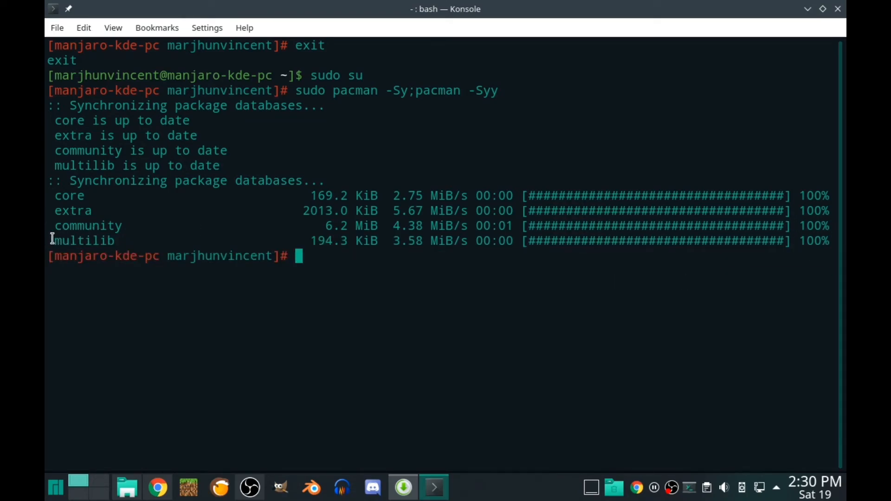
mouse_move(528, 221)
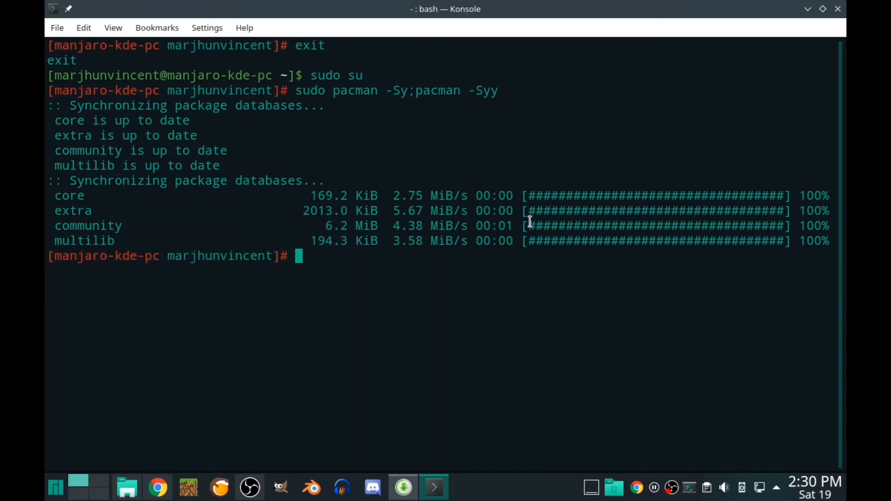
mouse_move(77, 245)
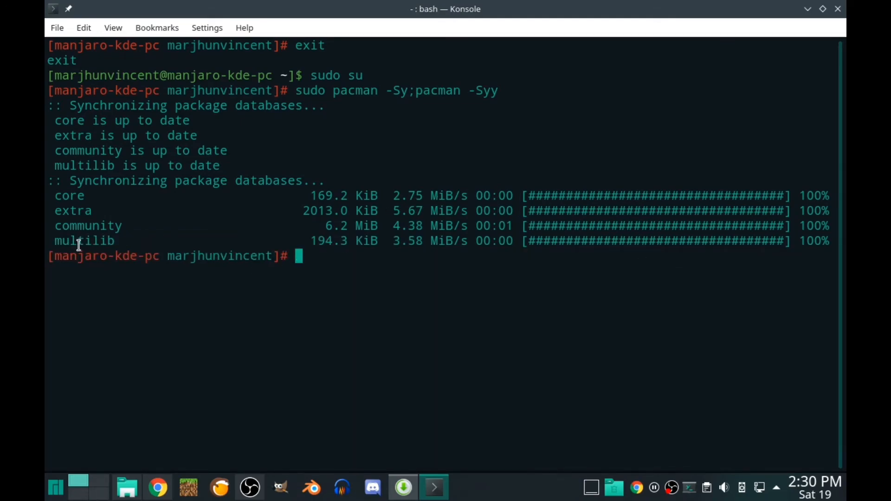
text(exit)
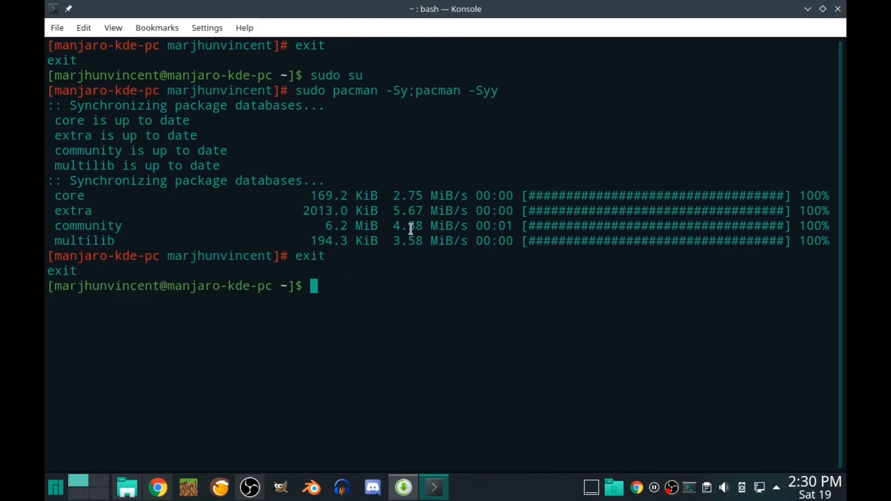
mouse_move(455, 199)
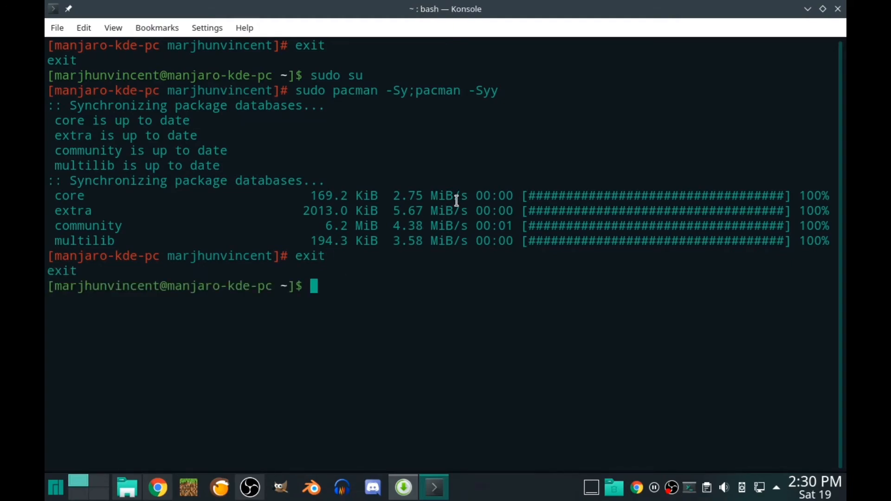
mouse_move(838, 9)
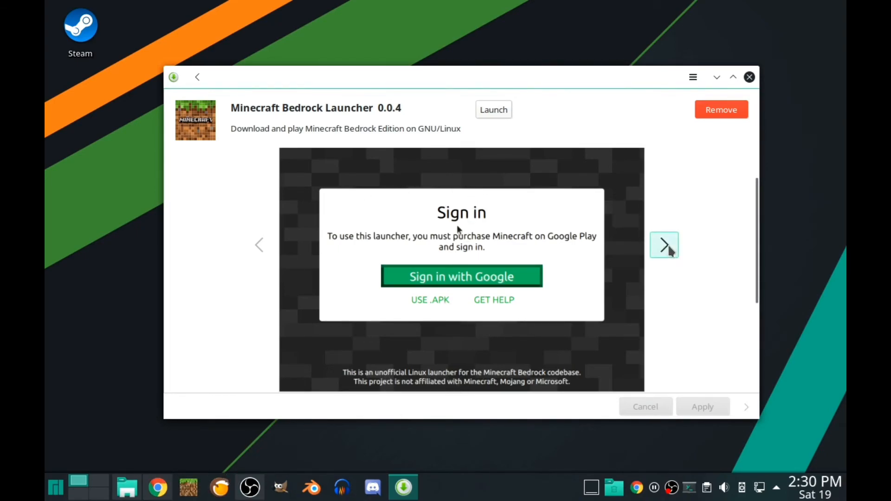
mouse_move(272, 255)
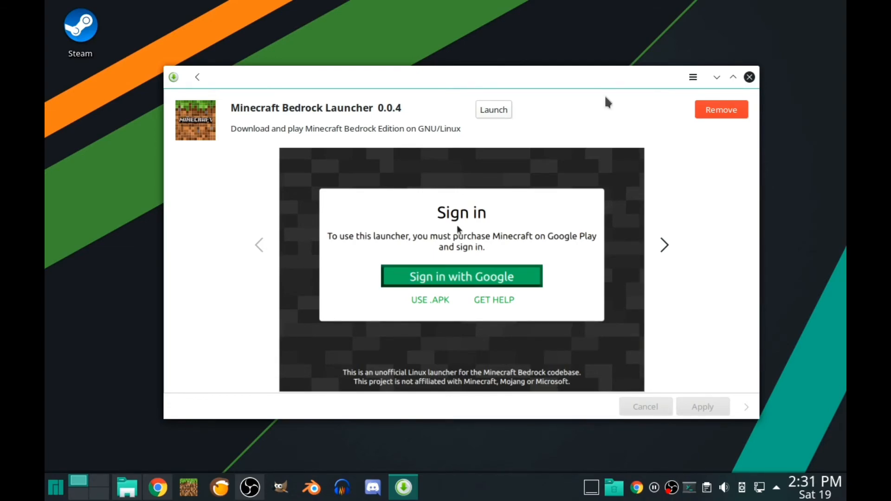
Browse the Minecraft Bedrock Launcher 0.0.4 page screenshots, then clear the Pamac window away
scroll(down, 3)
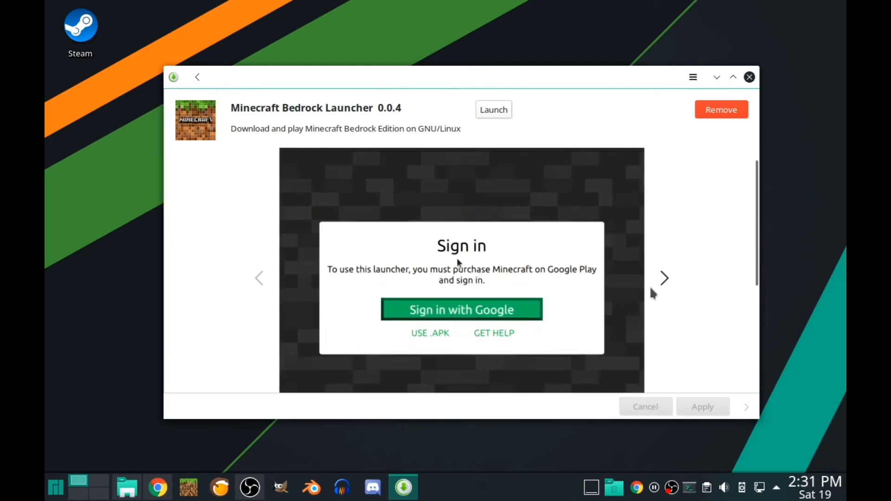
mouse_move(634, 276)
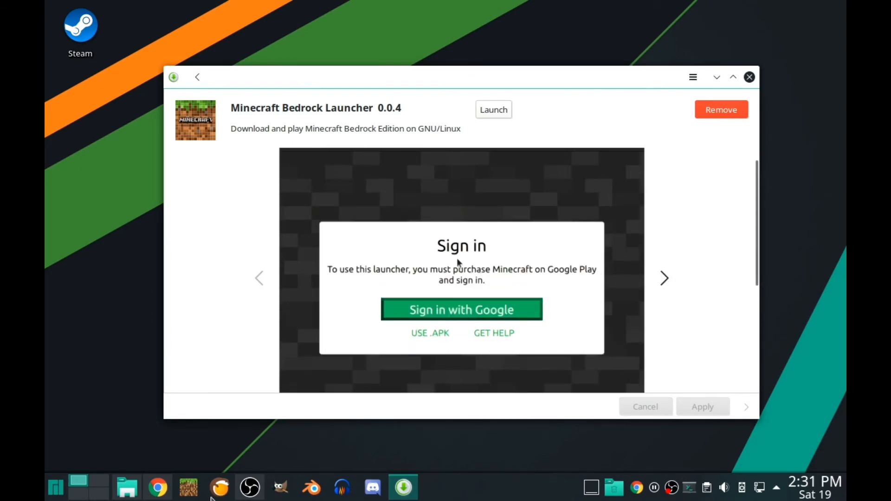
click(749, 77)
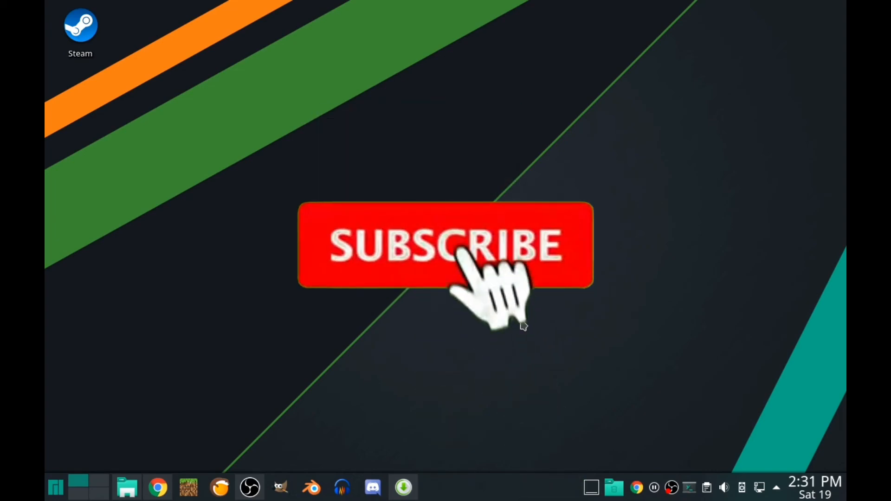
click(445, 246)
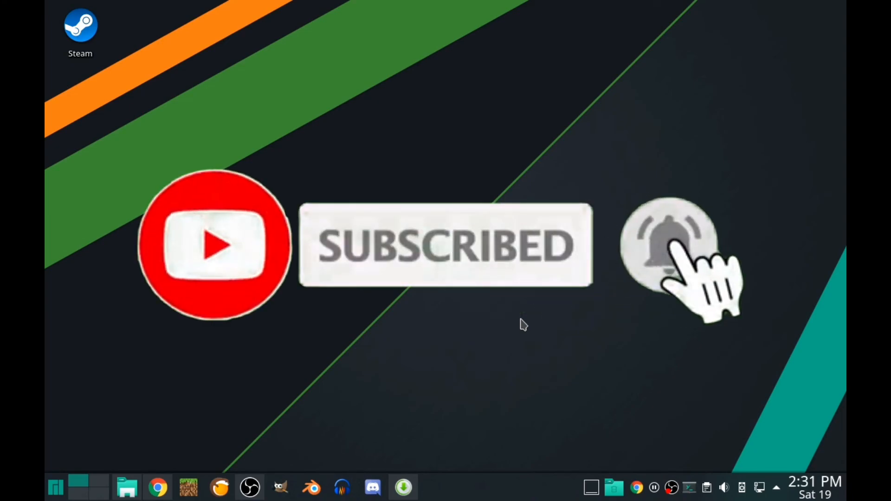